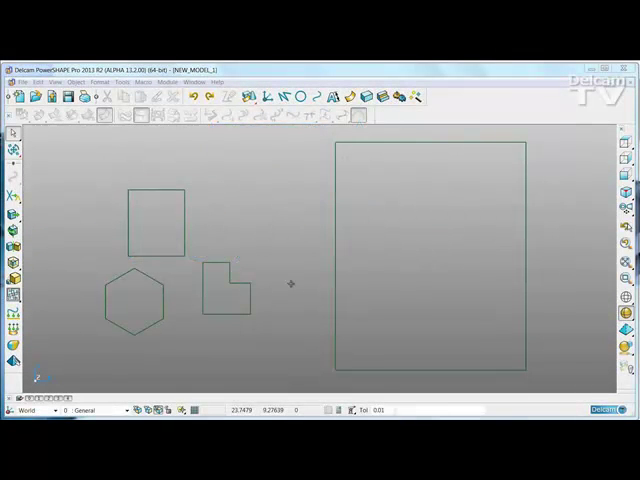
mouse_move(280, 294)
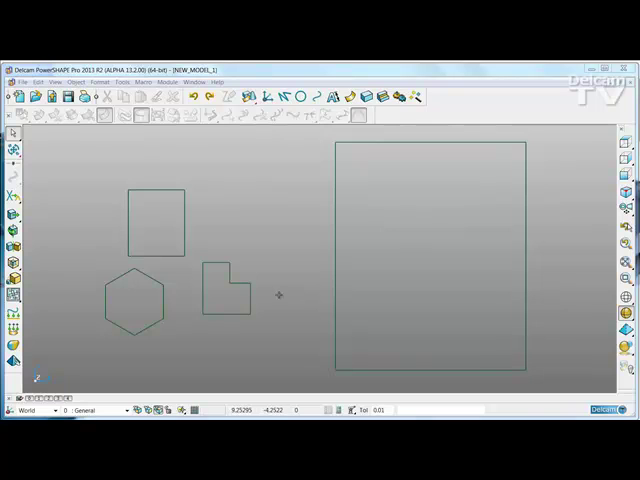
mouse_move(290, 269)
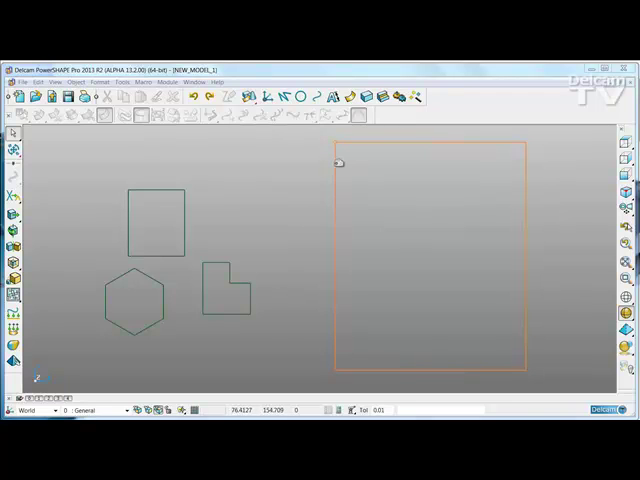
Register the large rectangle as the nesting sheet (Curve 0, quantity 1)
click(412, 156)
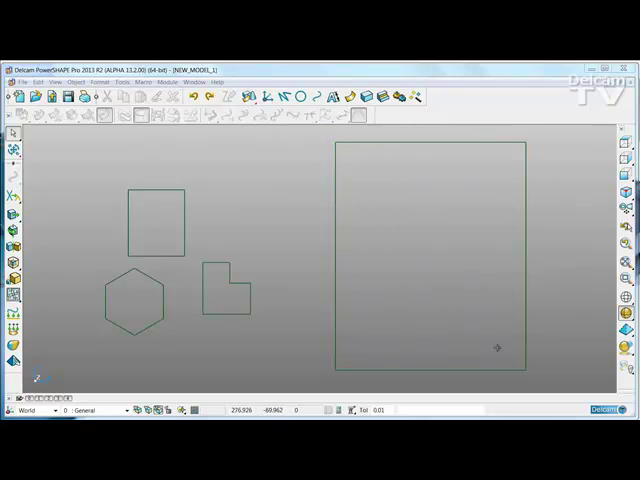
mouse_move(180, 235)
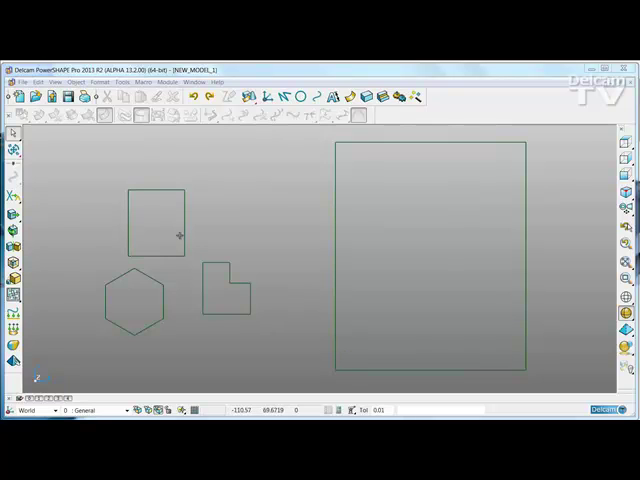
mouse_move(210, 290)
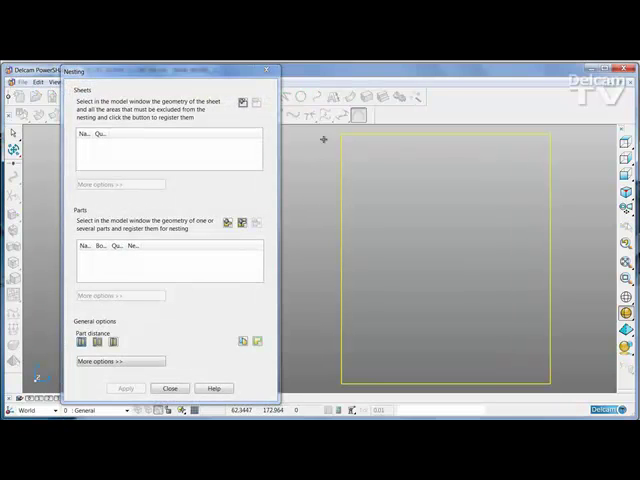
click(242, 103)
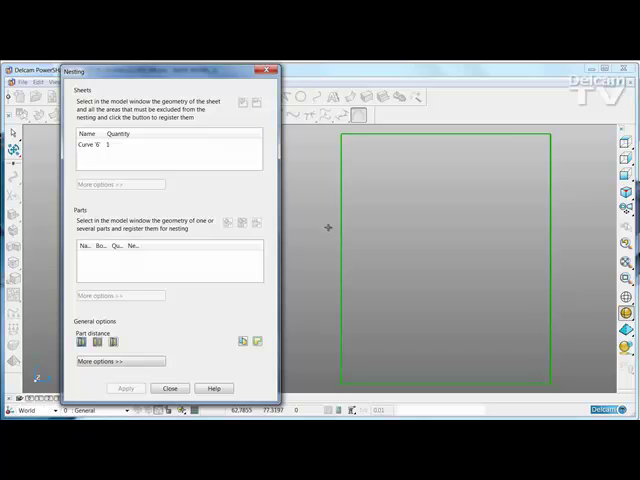